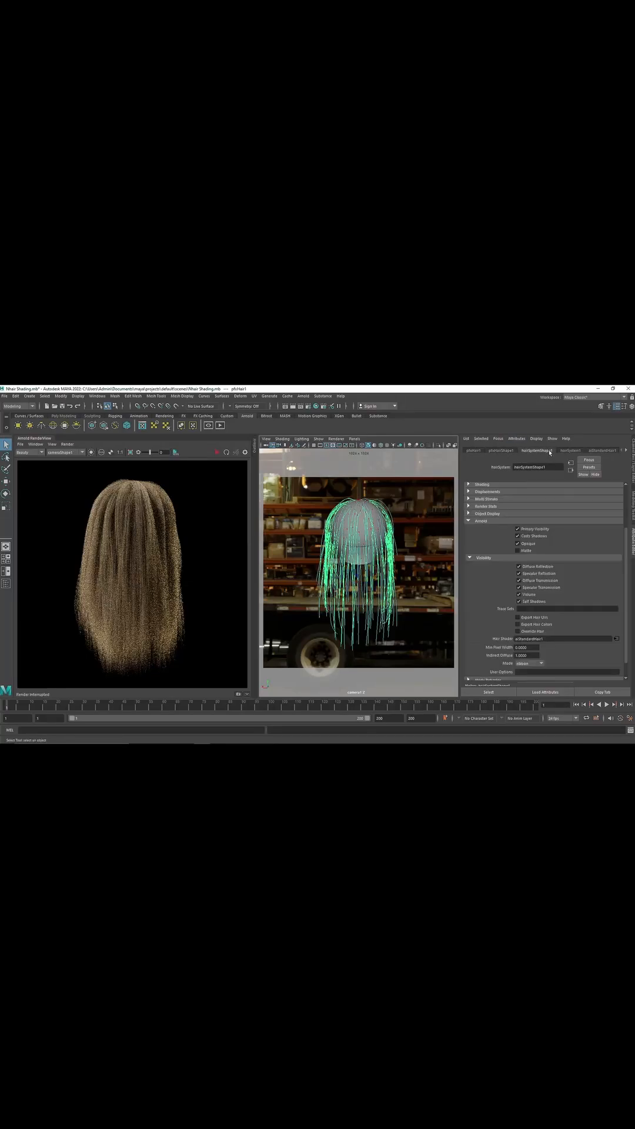
# Focus the Attribute Editor on the aiStandardHair1 shader via the connected-nodes list.
pyautogui.click(569, 450)
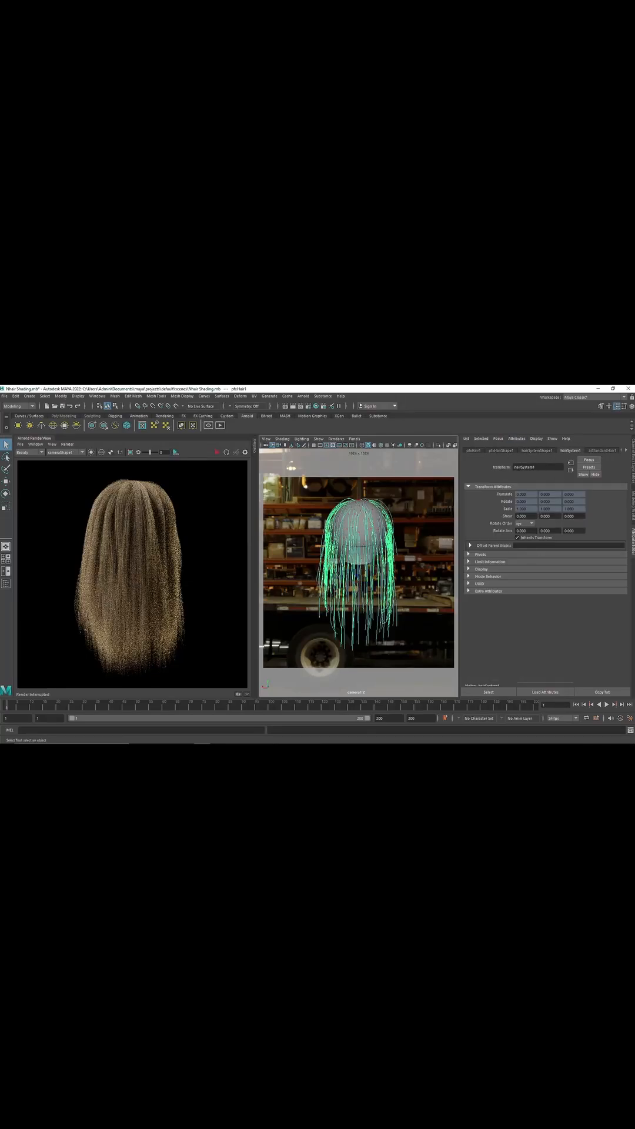
pyautogui.click(520, 451)
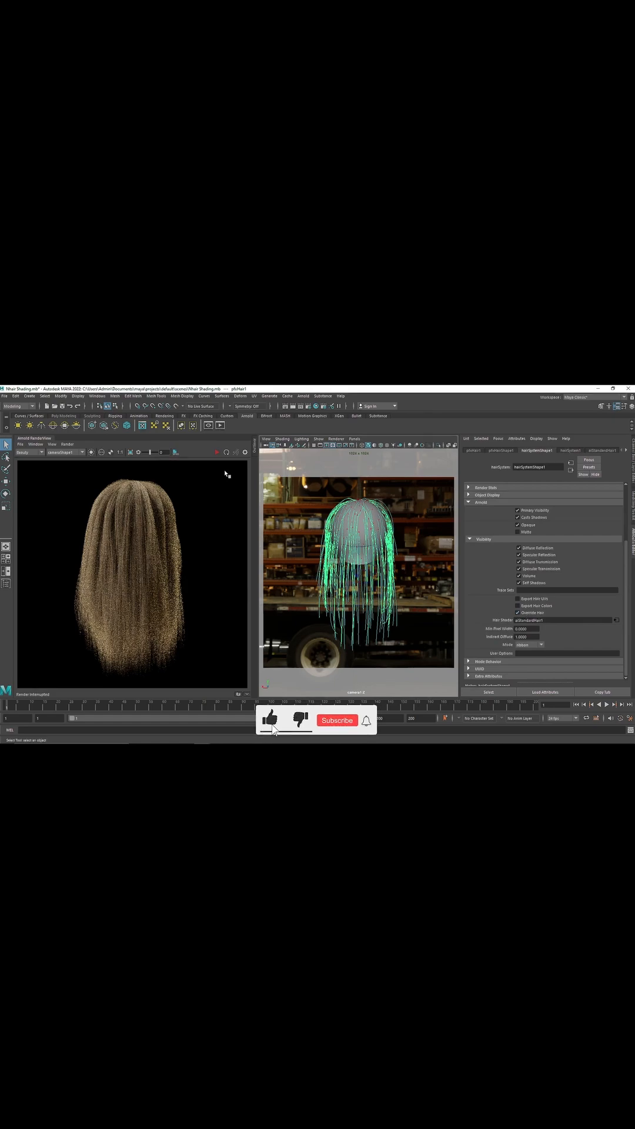
pyautogui.click(338, 720)
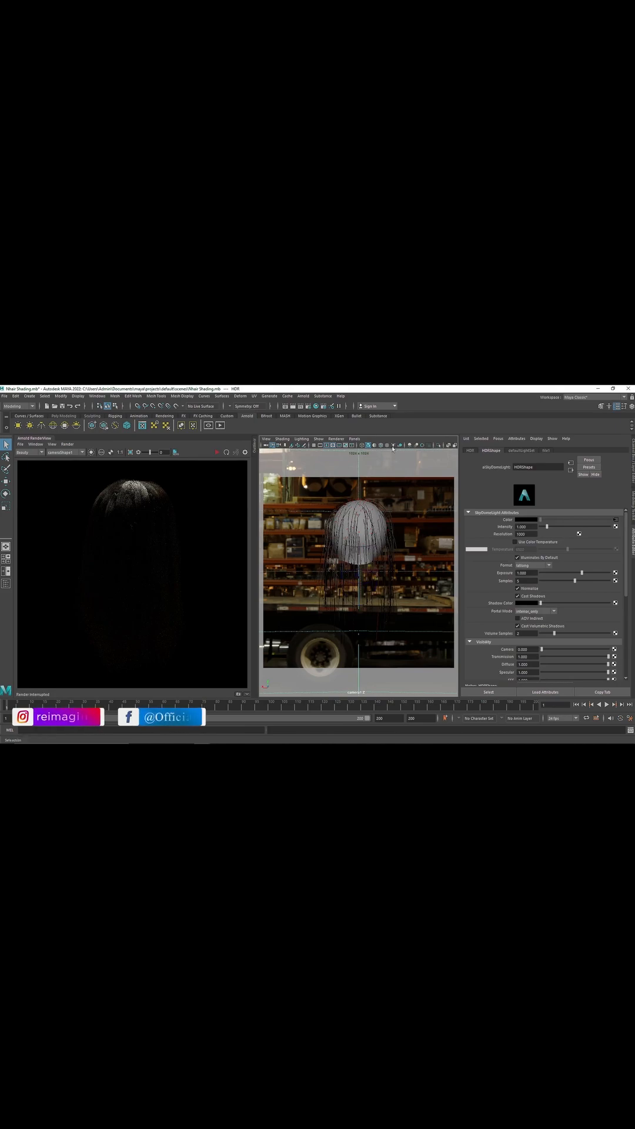
pyautogui.click(498, 437)
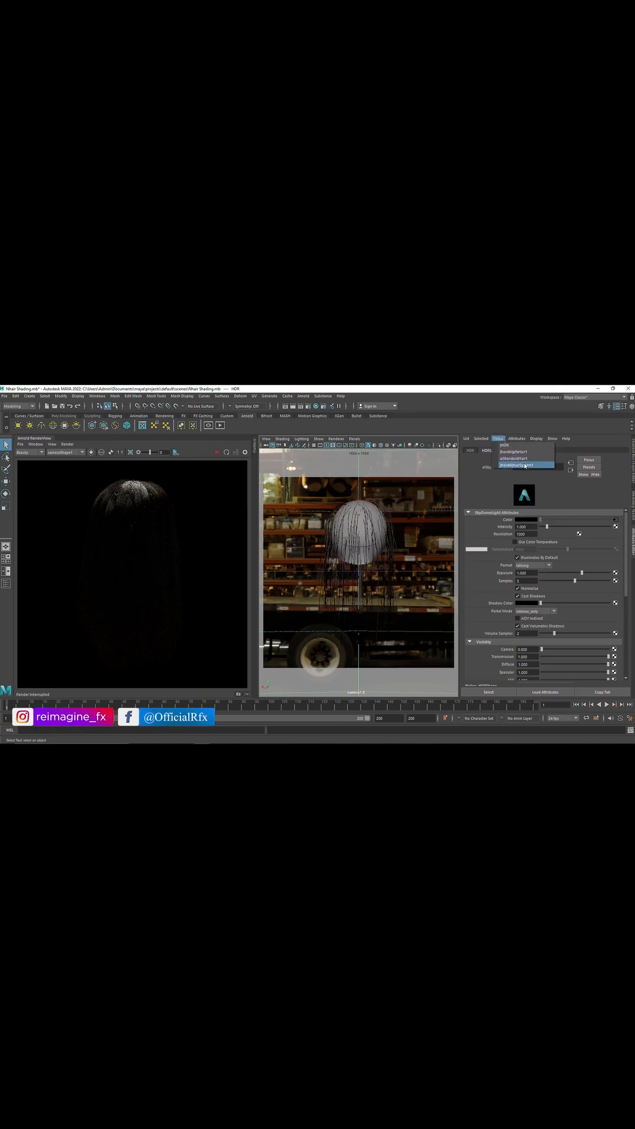
pyautogui.click(518, 465)
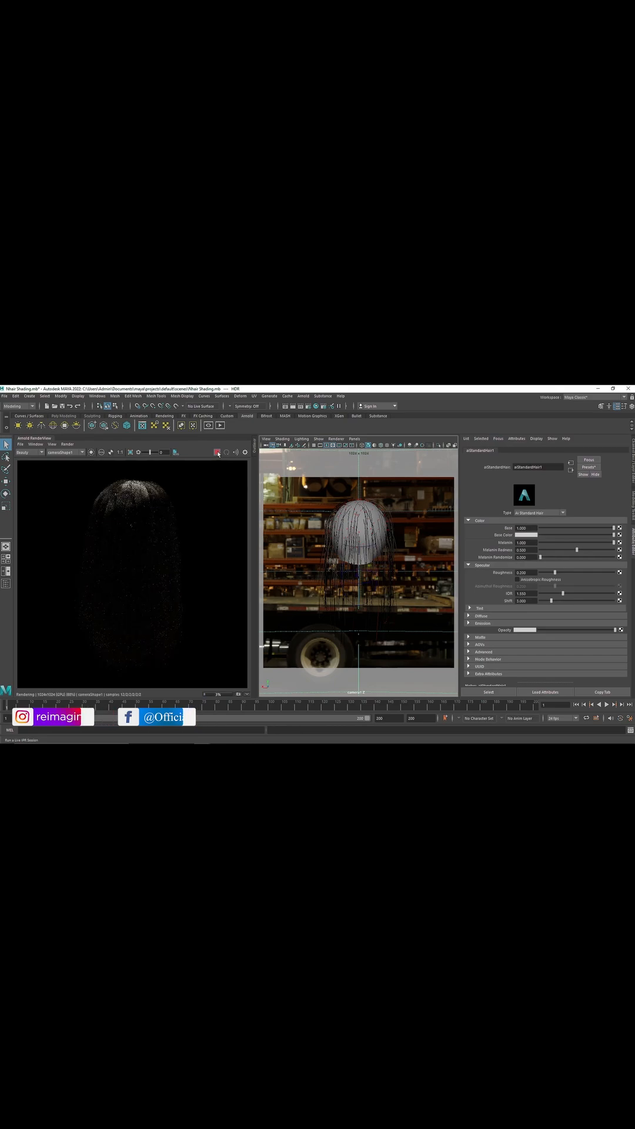
# Pick a new Base Color for aiStandardHair1 in the Color Chooser while RenderView updates.
pyautogui.click(219, 451)
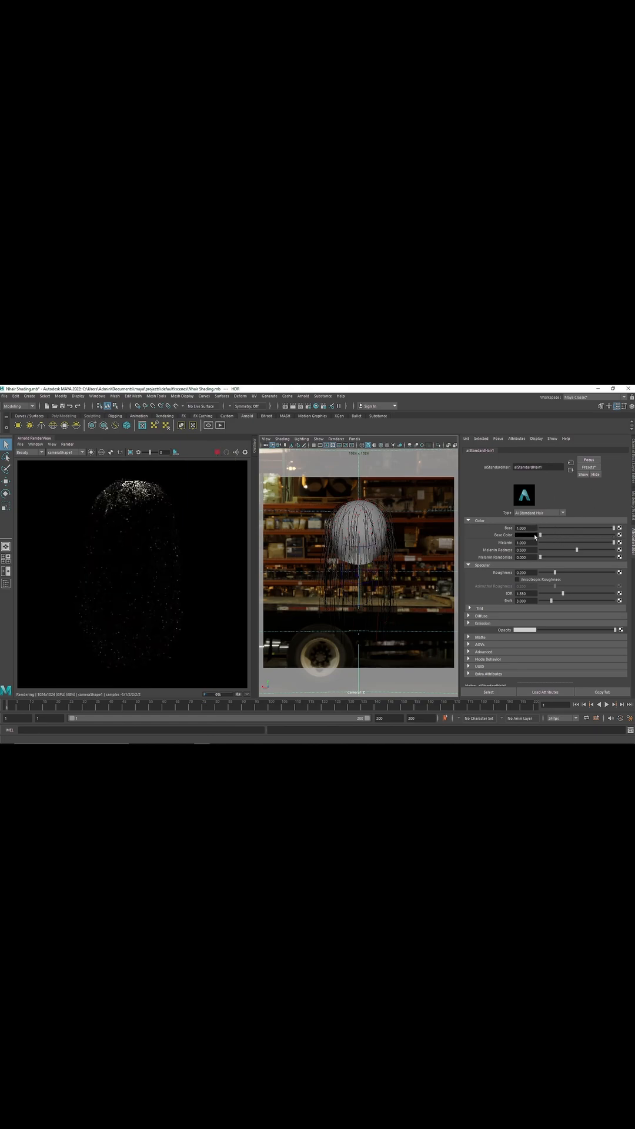
pyautogui.click(534, 534)
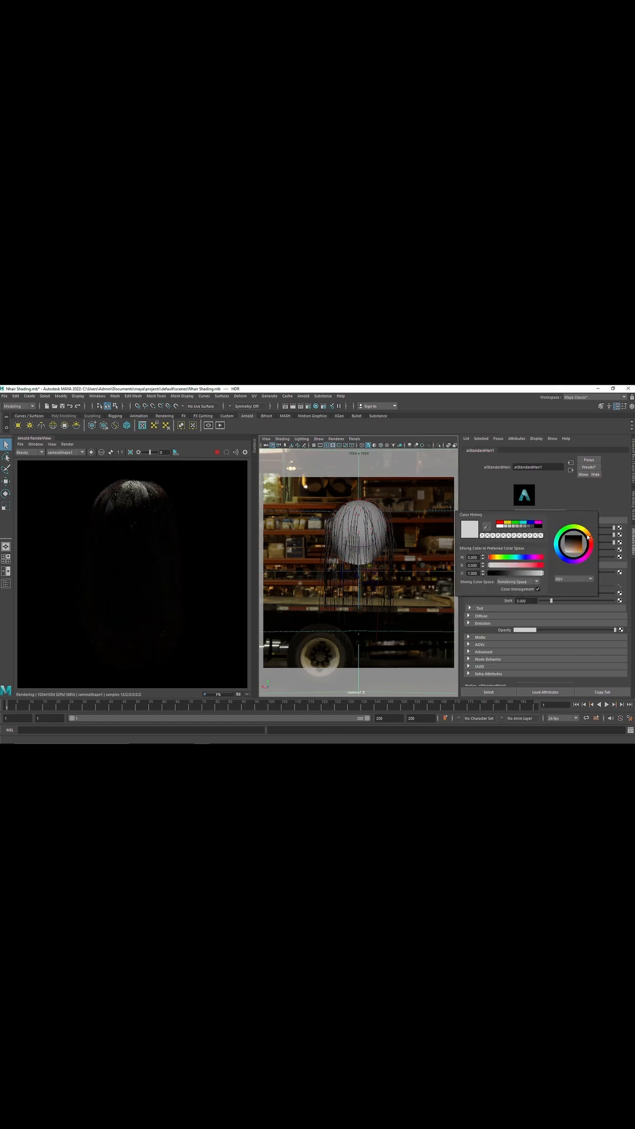